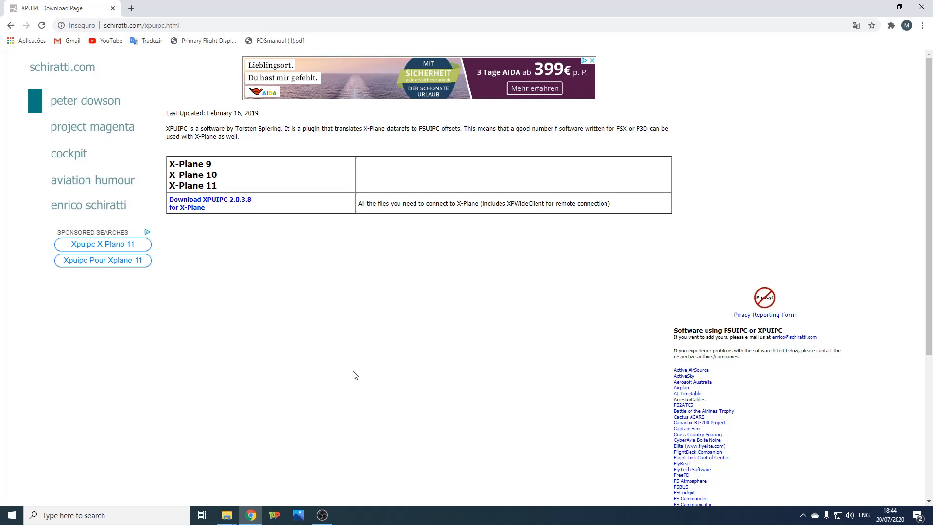
Step: Download the XPUIPC 2.0.3.8 zip, extract it in Downloads, and select the XPUIPC folder
{"action": "left_click", "coordinate": [209, 199]}
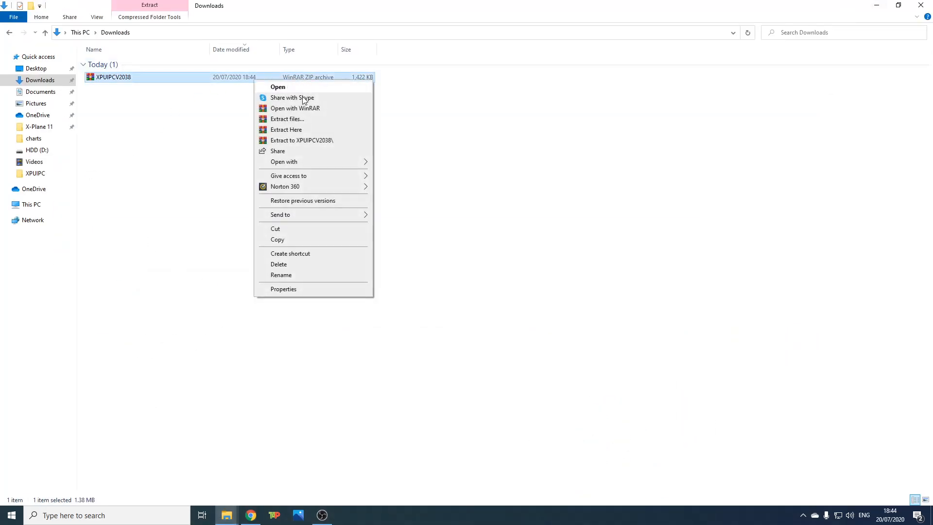
{"action": "left_click", "coordinate": [388, 146]}
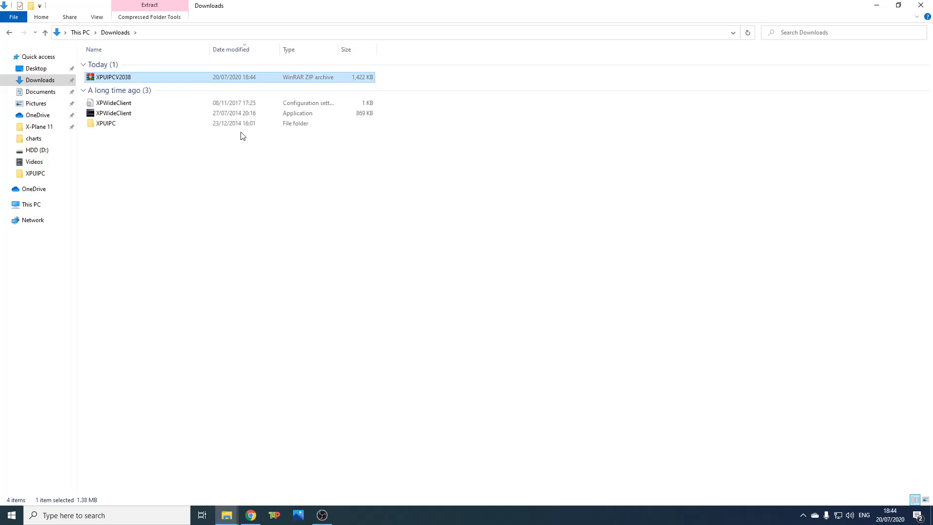
{"action": "left_click", "coordinate": [105, 124]}
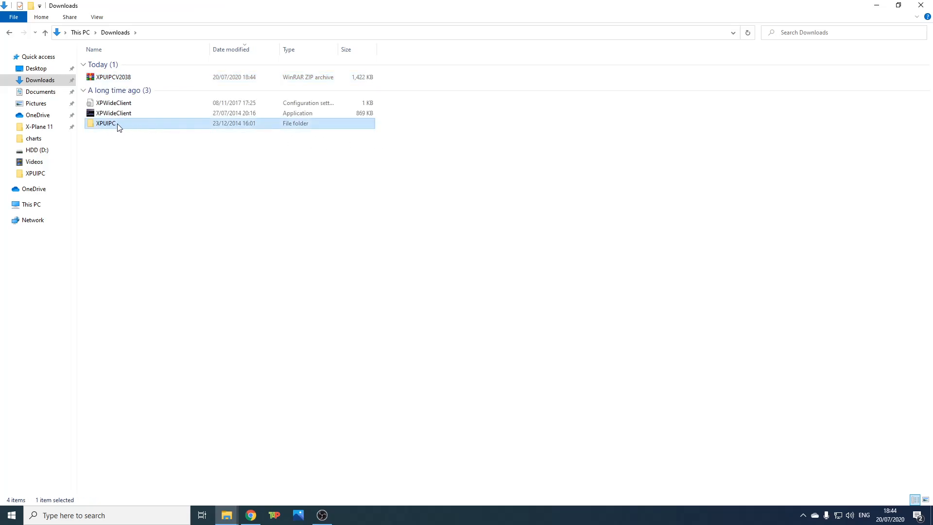
Step: Copy the XPUIPC folder into X-Plane 11 Resources/plugins and open it there
{"action": "right_click", "coordinate": [119, 125]}
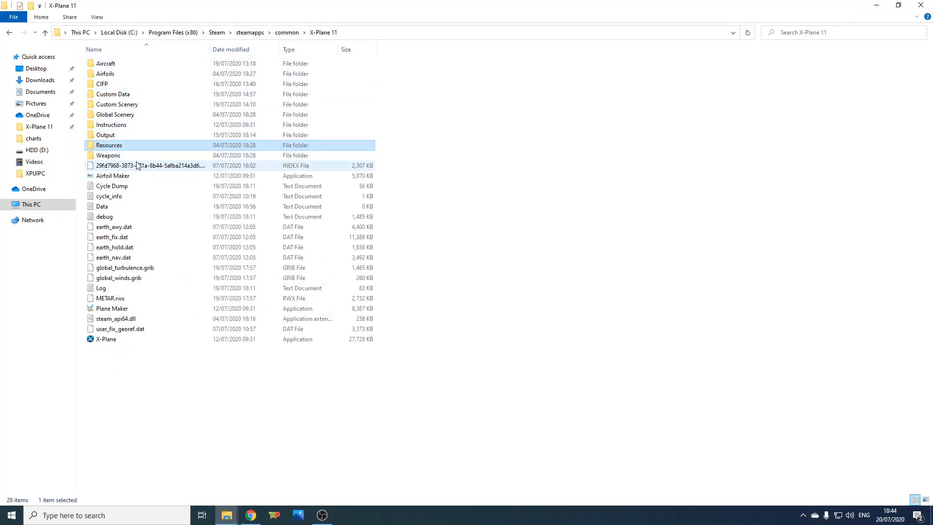
{"action": "double_click", "coordinate": [109, 145]}
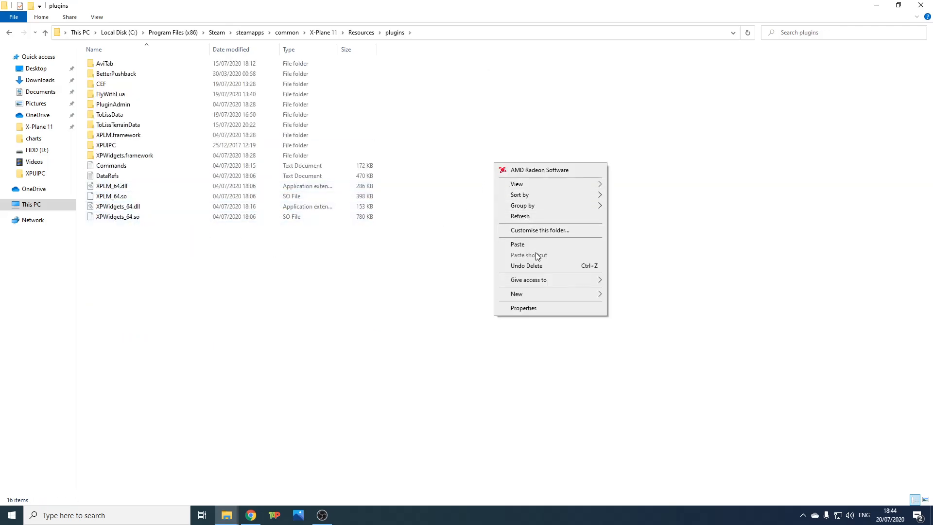
{"action": "left_click", "coordinate": [105, 145]}
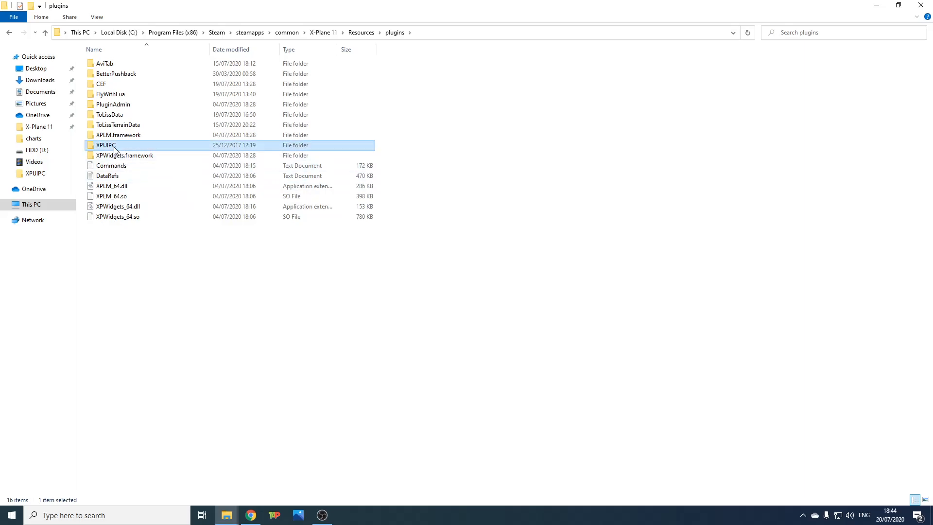
{"action": "double_click", "coordinate": [105, 145]}
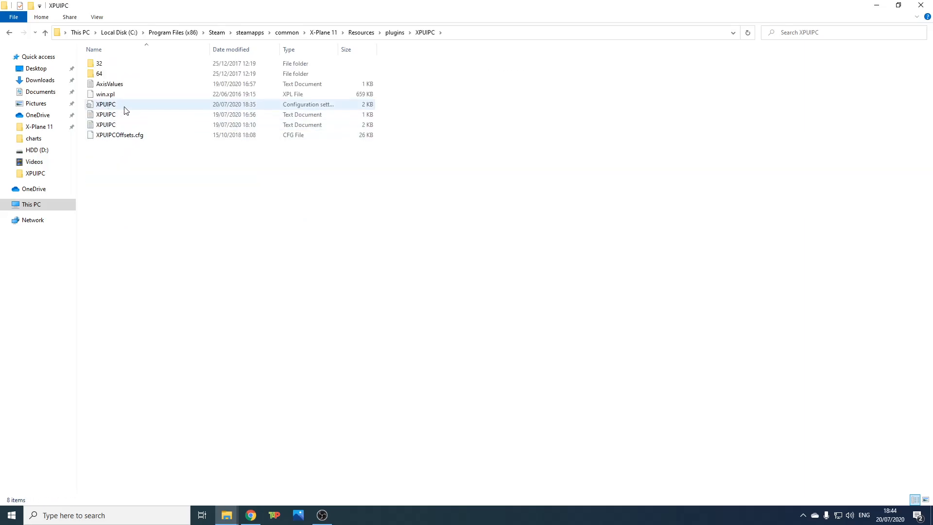
Step: Open the XPUIPC configuration file in Notepad and select its Server Address line
{"action": "double_click", "coordinate": [105, 104]}
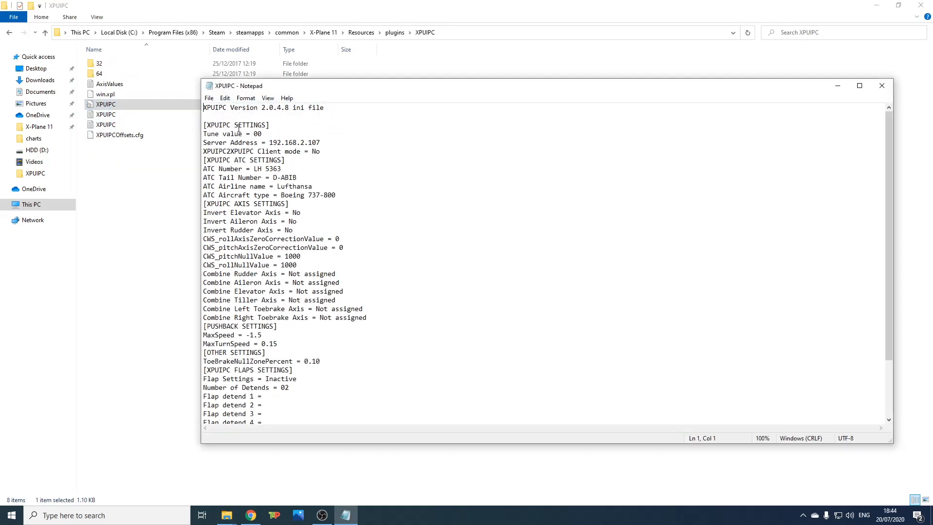
{"action": "left_click_drag", "start_coordinate": [212, 142], "coordinate": [320, 142]}
{"action": "type", "text": "comma"}
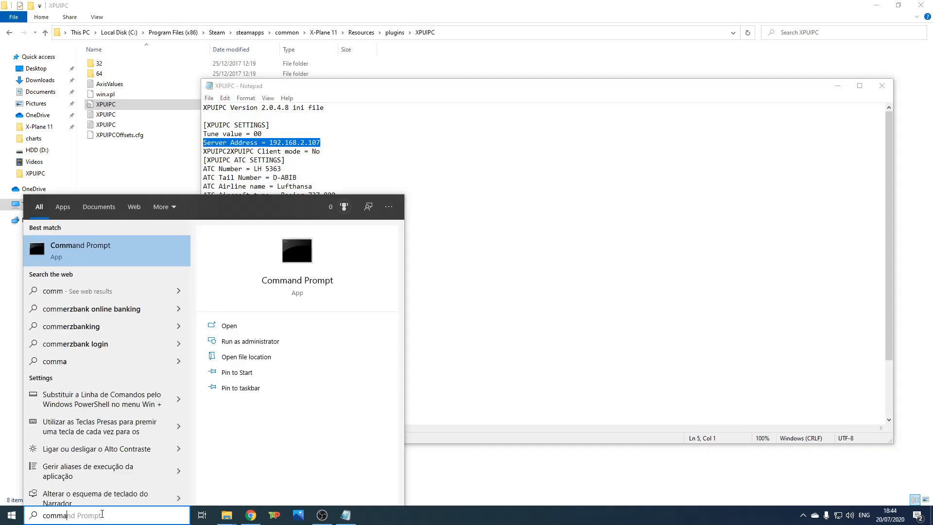
Step: Run ipconfig in Command Prompt to find IPv4 192.168.2.107, then select the Server Address value
{"action": "left_click", "coordinate": [80, 245]}
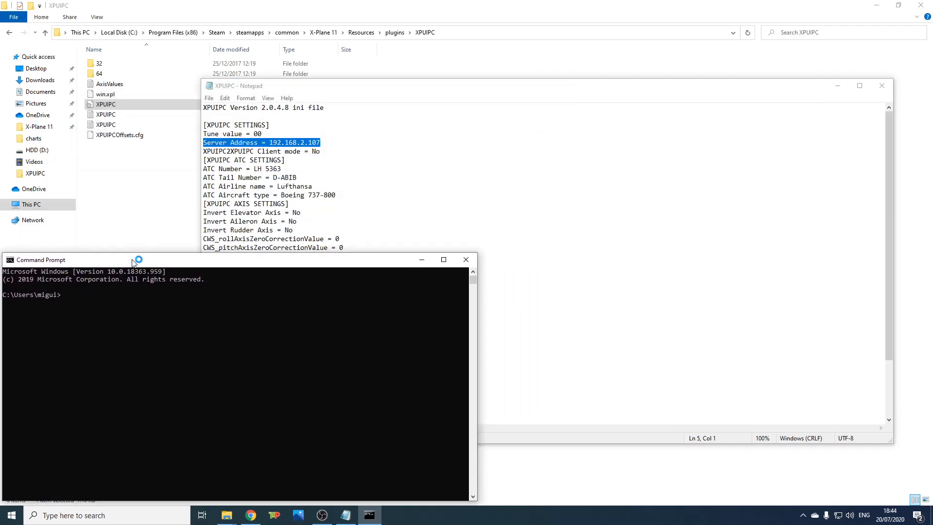
{"action": "type", "text": "ipconfig"}
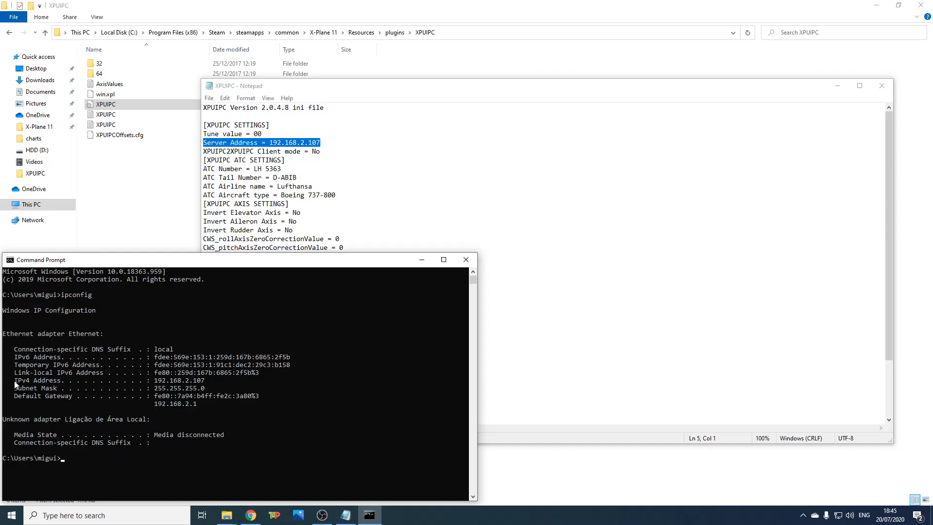
{"action": "double_click", "coordinate": [35, 379]}
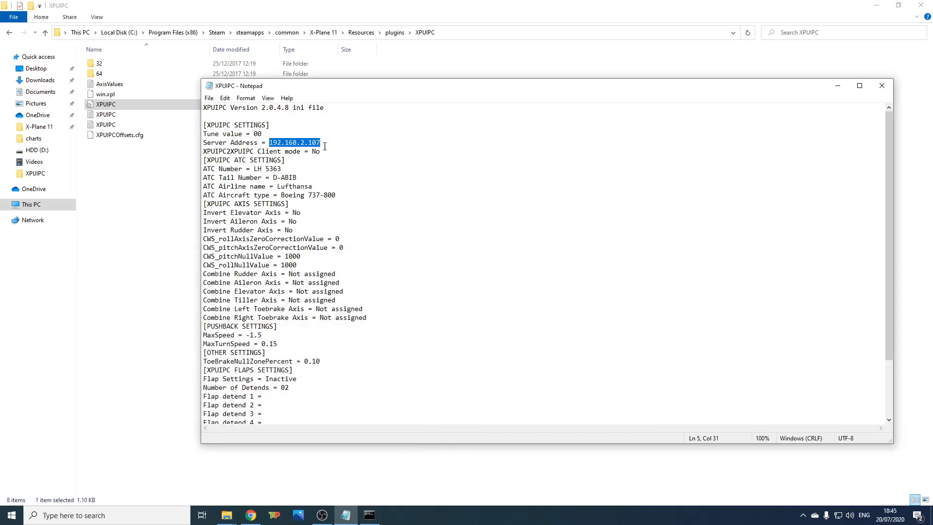
{"action": "mouse_move", "coordinate": [760, 145]}
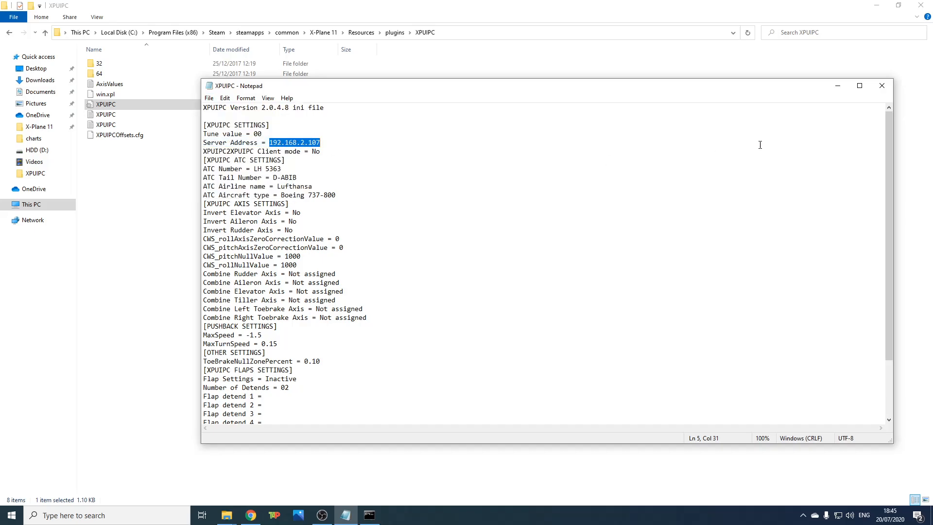
Step: Close Notepad and save the configuration file with Server Address 192.168.2.107
{"action": "left_click", "coordinate": [881, 86]}
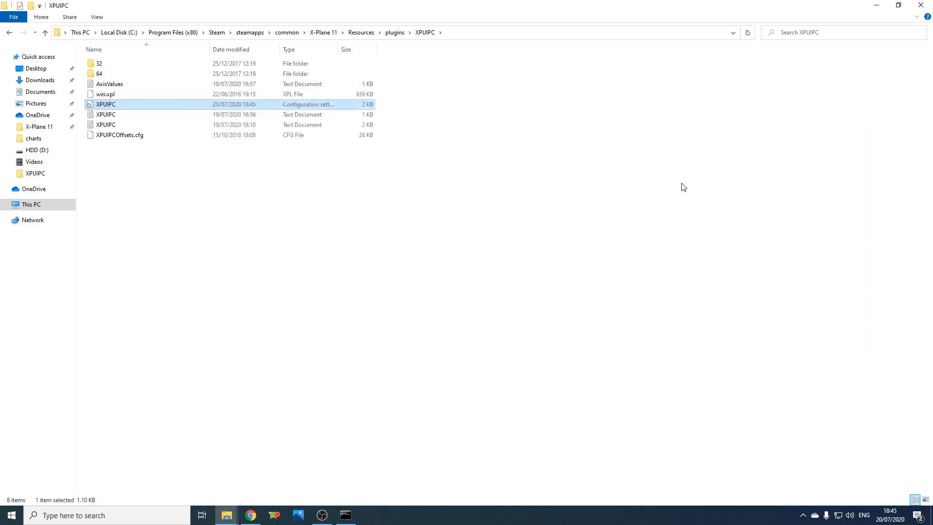